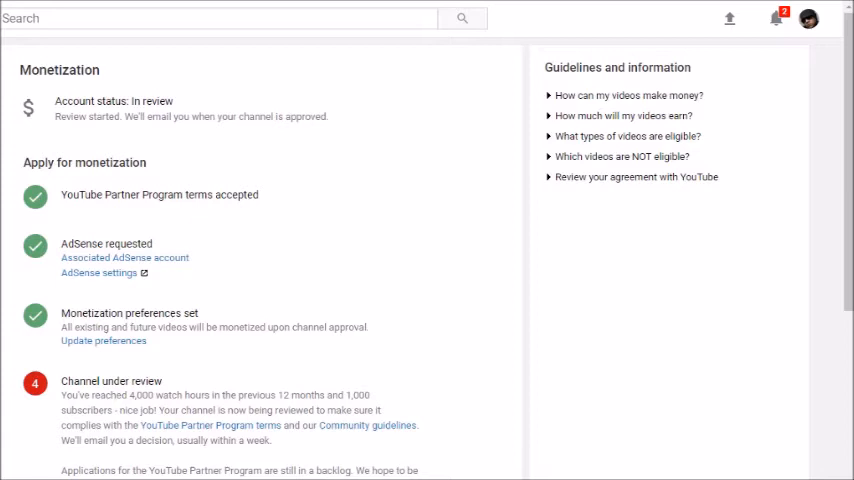
{"action": "scroll", "scroll_direction": "down", "scroll_amount": 3}
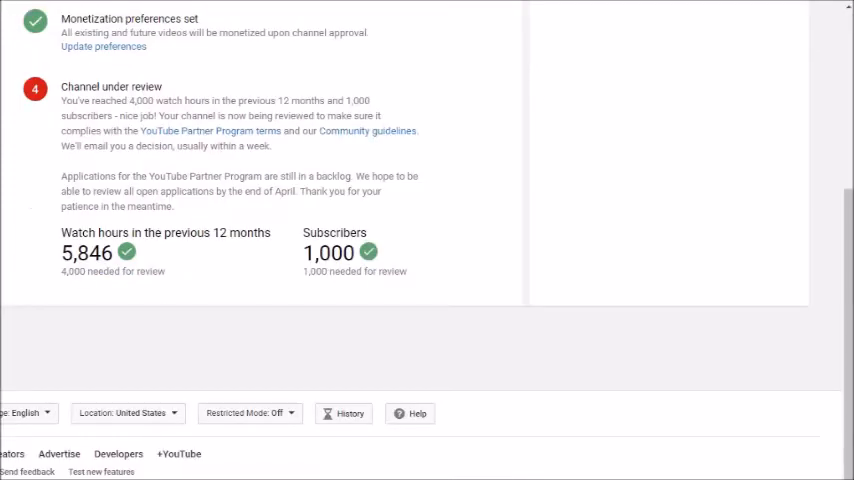